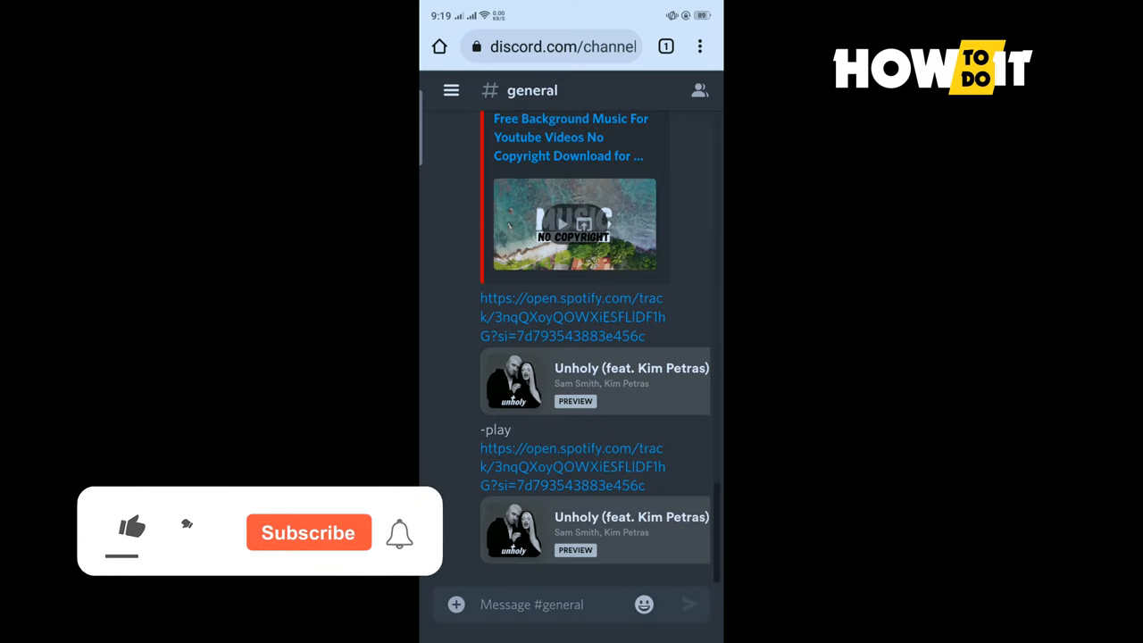
# Step: Attach the gallery photo IMG20221001163435.jpg to a new #general message
pyautogui.click(132, 527)
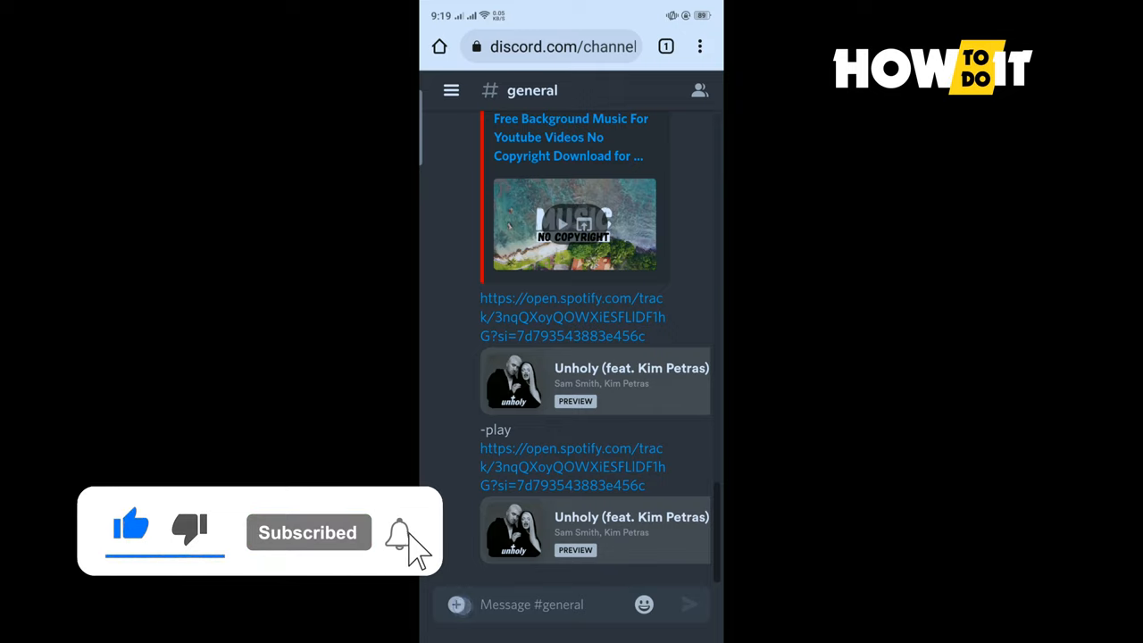
pyautogui.click(457, 604)
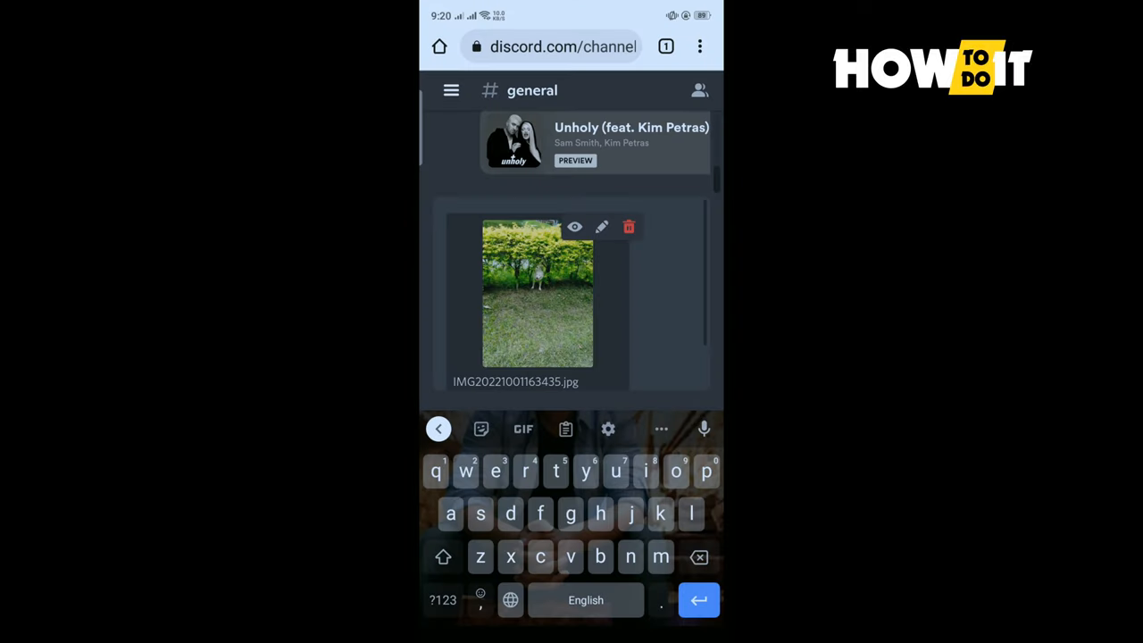
# Step: Mark the attached photo as a spoiler and save, blurring its preview
pyautogui.click(600, 225)
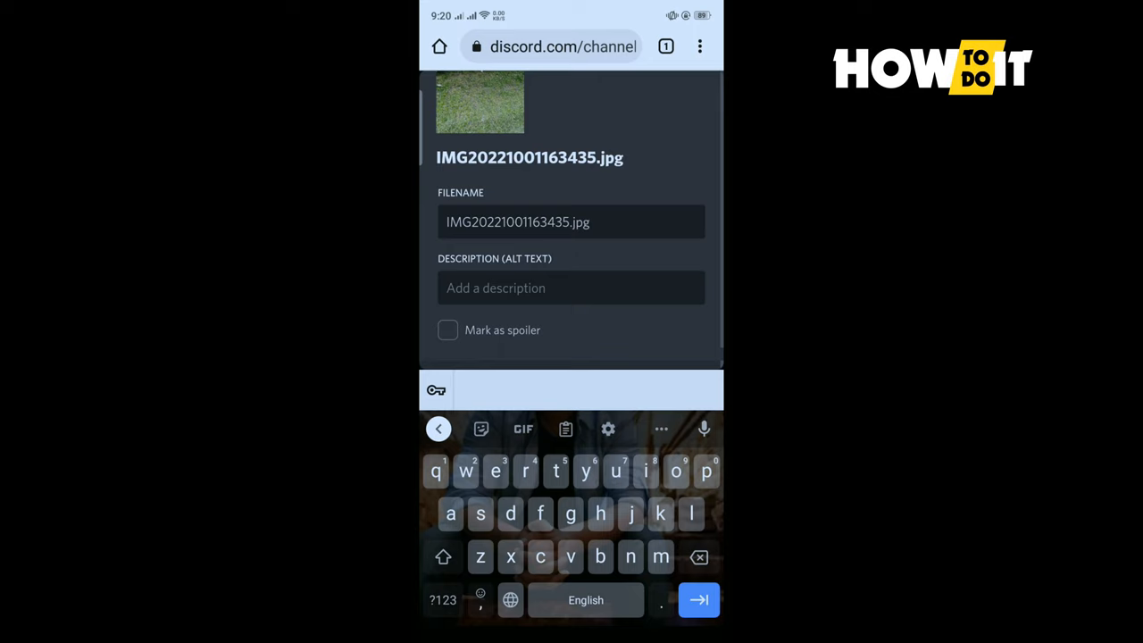
pyautogui.click(446, 329)
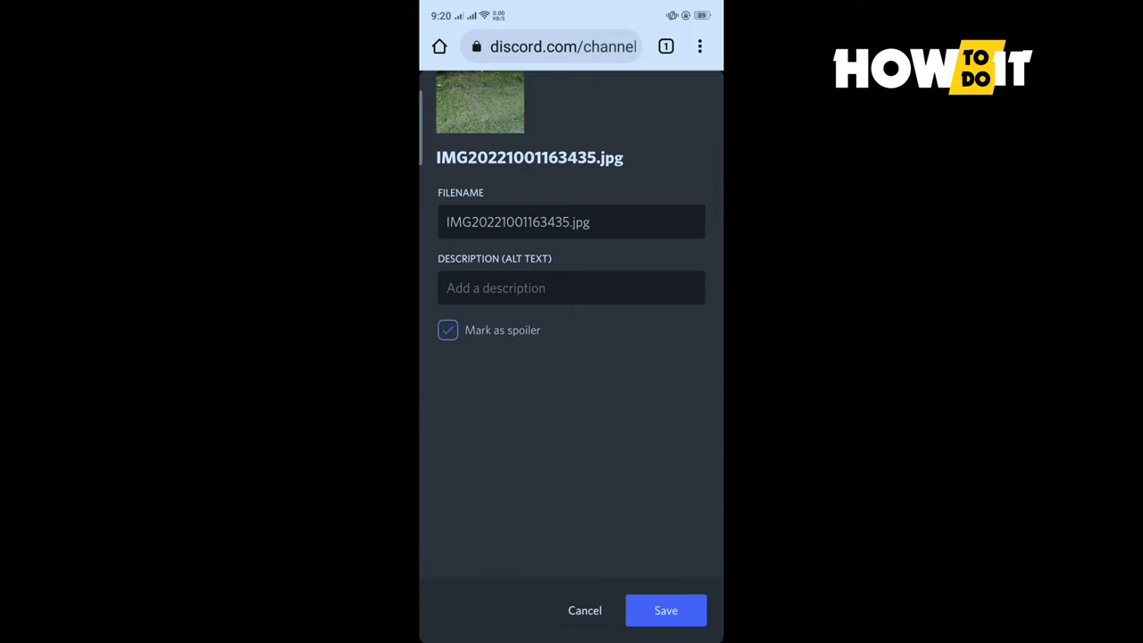
pyautogui.click(664, 611)
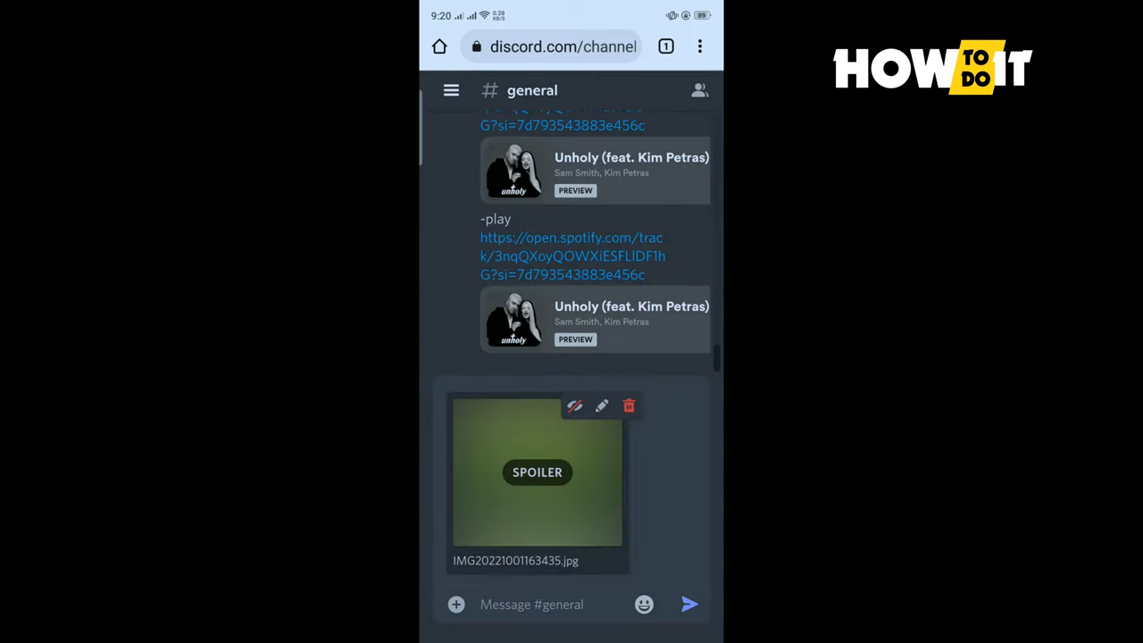
# Step: Send the spoiler photo to #general and tap its SPOILER overlay to reveal it
pyautogui.click(690, 604)
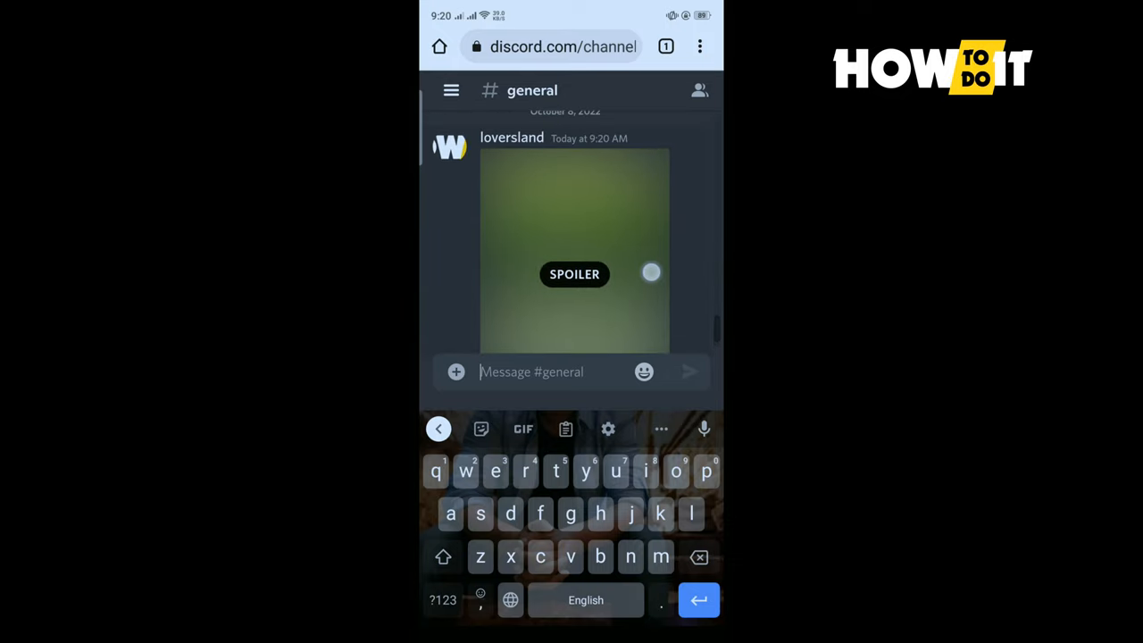
pyautogui.click(575, 275)
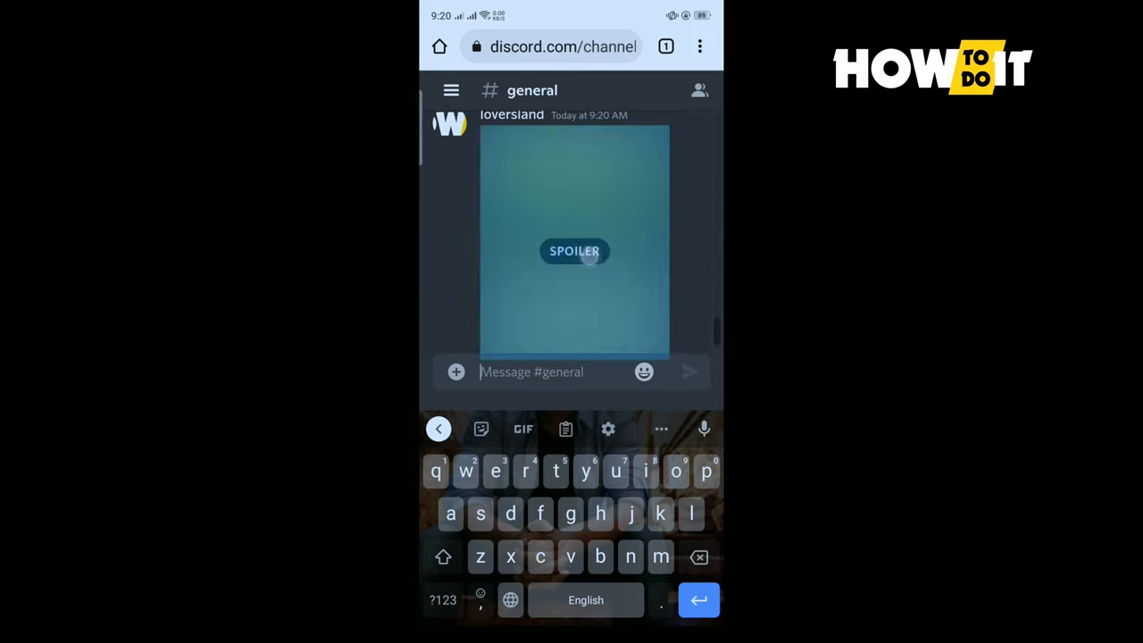